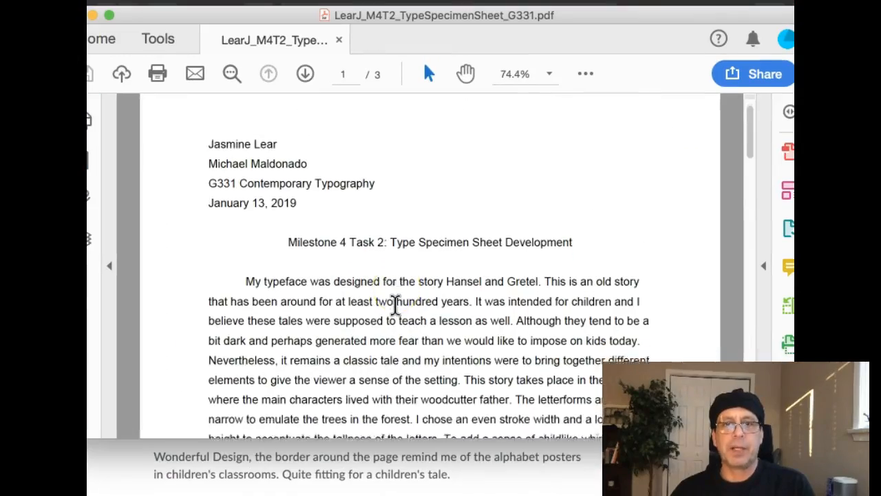
Scroll through the typeface rationale on page 1 until the sketches page appears.
scroll(down, 3)
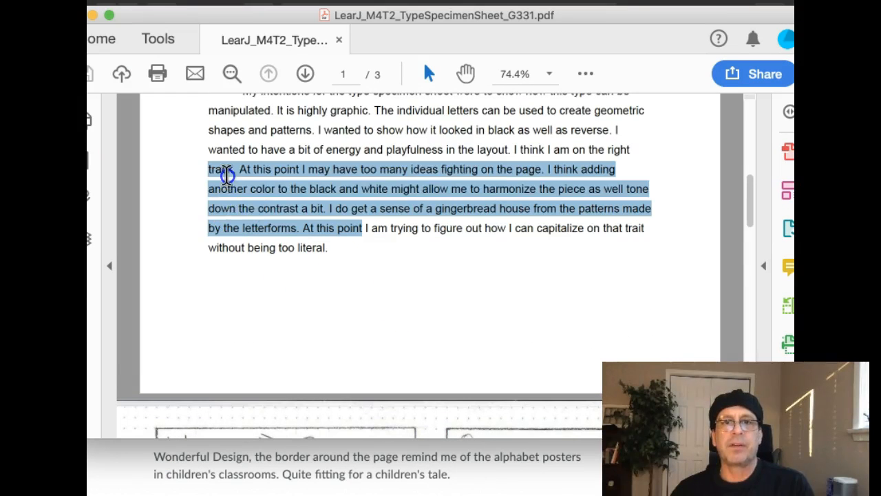
scroll(down, 3)
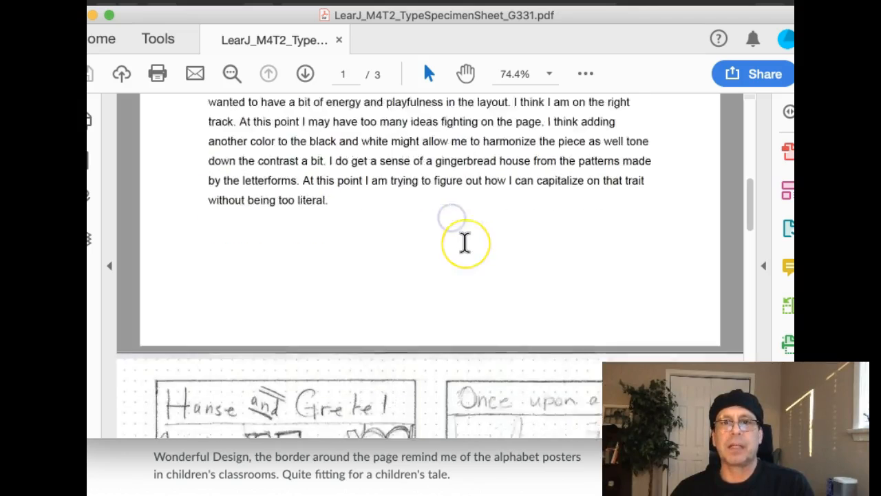
scroll(down, 3)
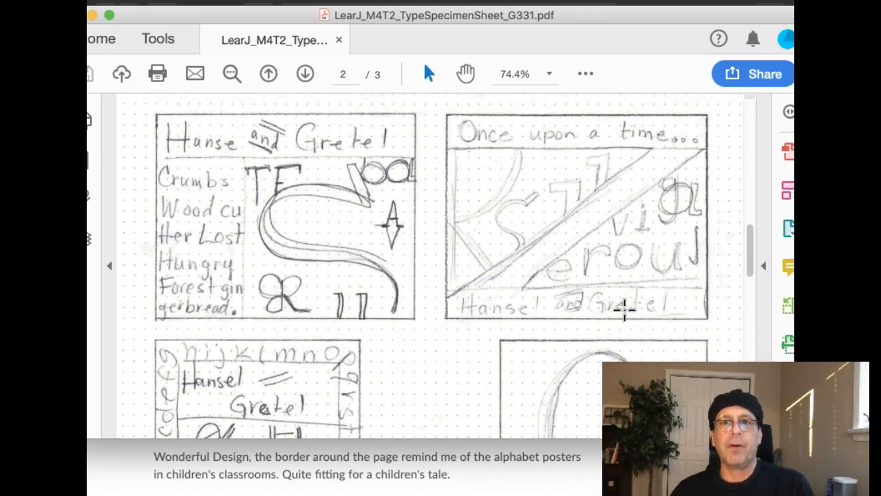
Mark the word column in page 2's first Hansel and Gretel sketch, then scroll onward.
scroll(down, 3)
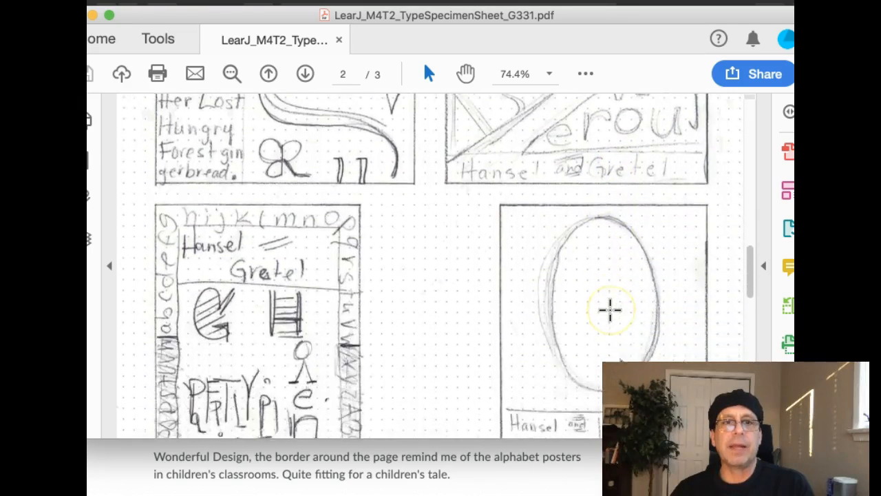
scroll(down, 3)
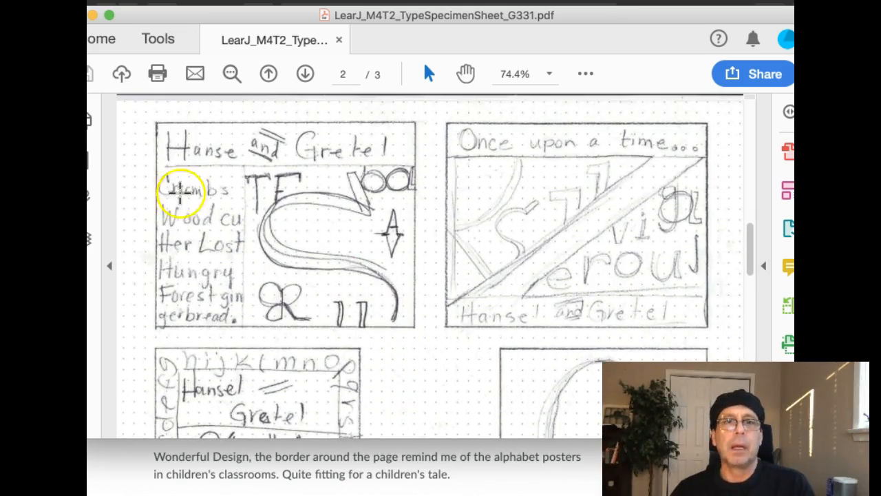
drag(175, 186, 241, 320)
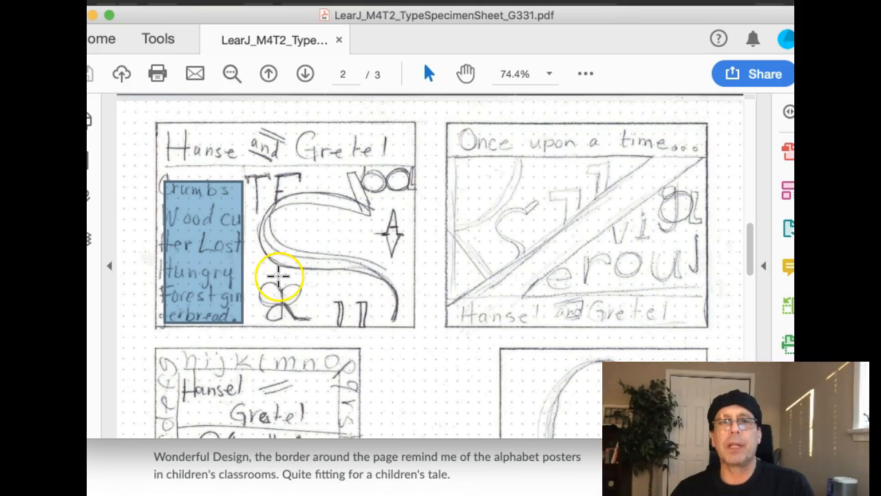
scroll(down, 3)
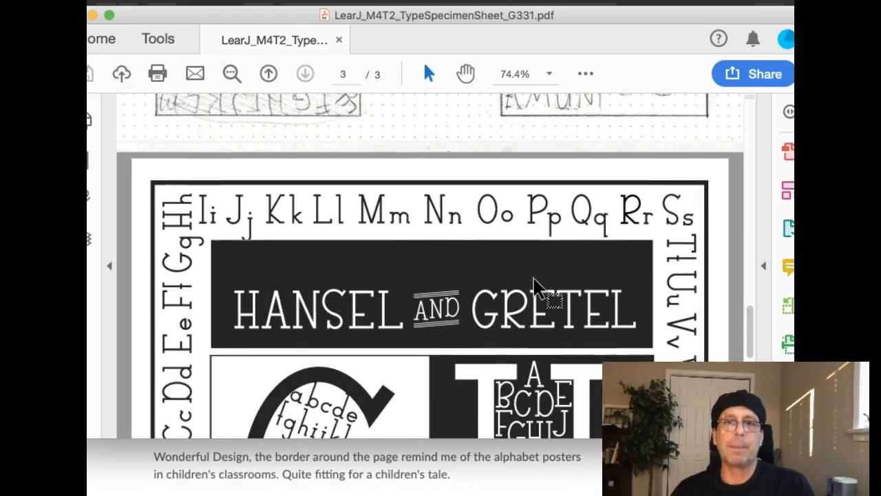
Scroll through page 3's black-and-white Hansel and Gretel type specimen sheet.
scroll(down, 3)
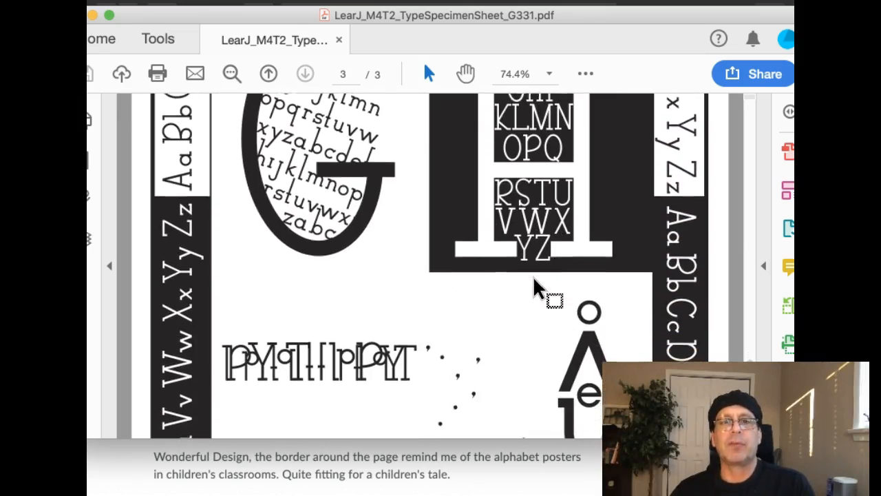
scroll(down, 3)
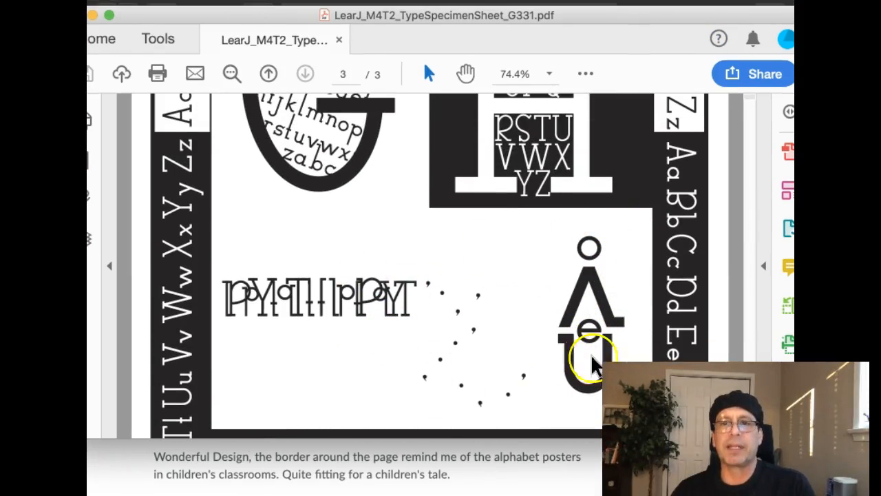
mouse_move(402, 296)
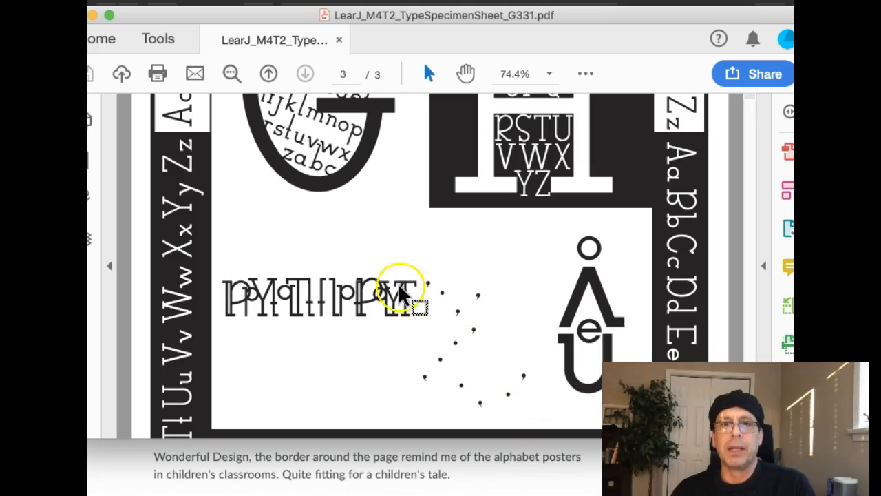
scroll(down, 3)
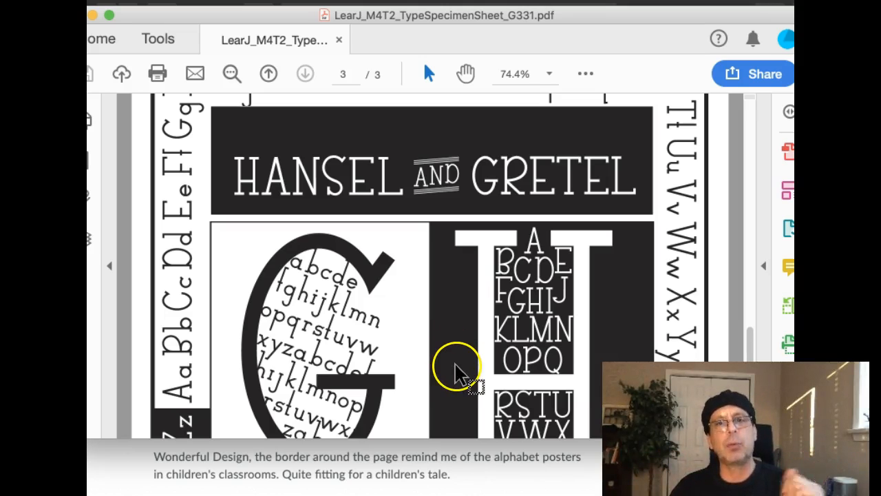
mouse_move(434, 352)
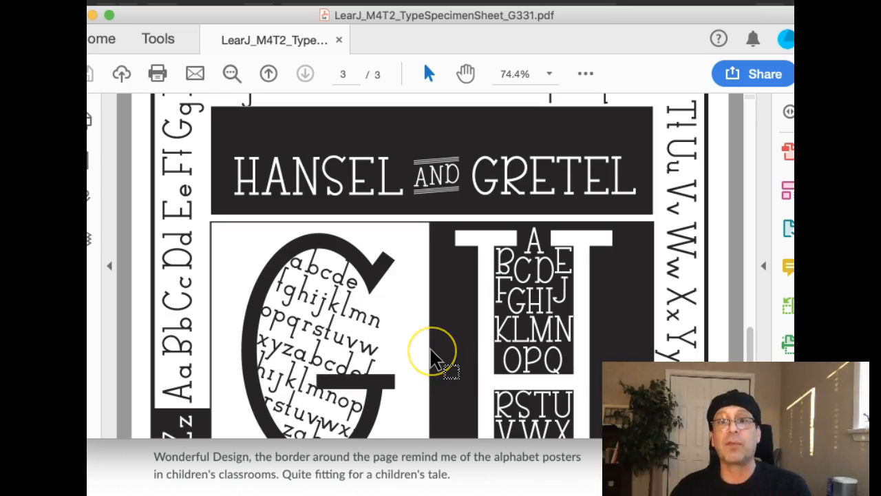
scroll(down, 3)
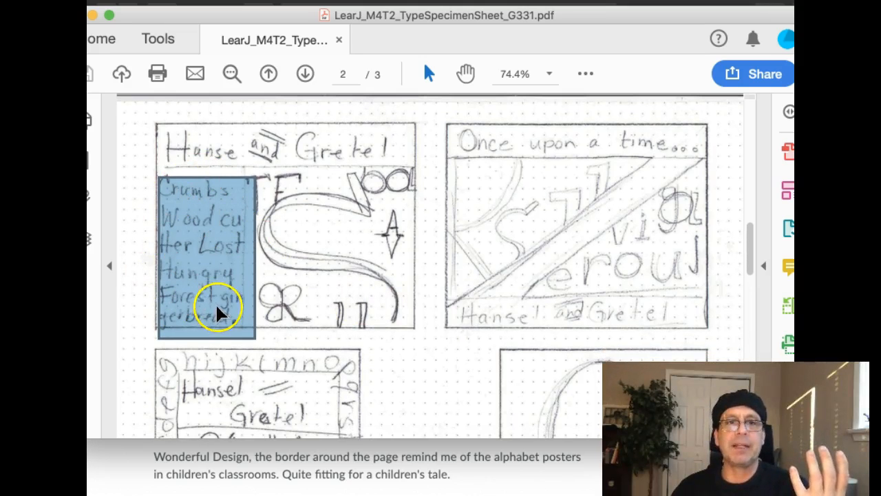
mouse_move(396, 327)
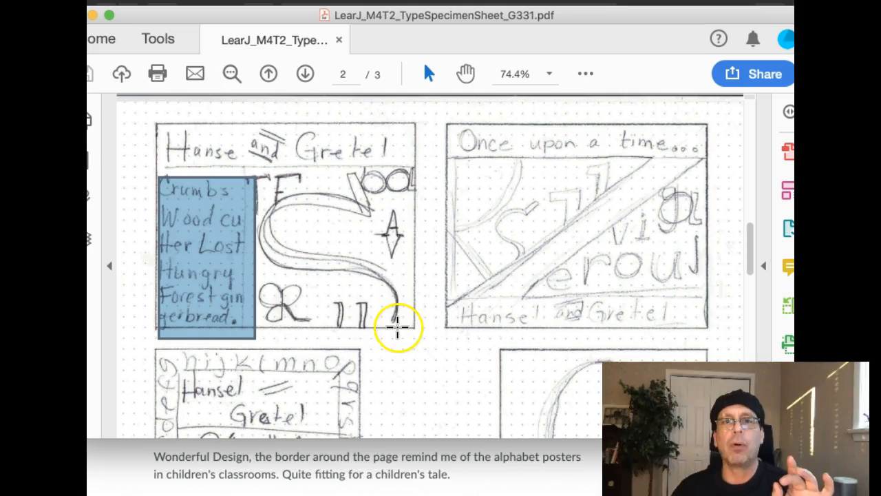
mouse_move(369, 289)
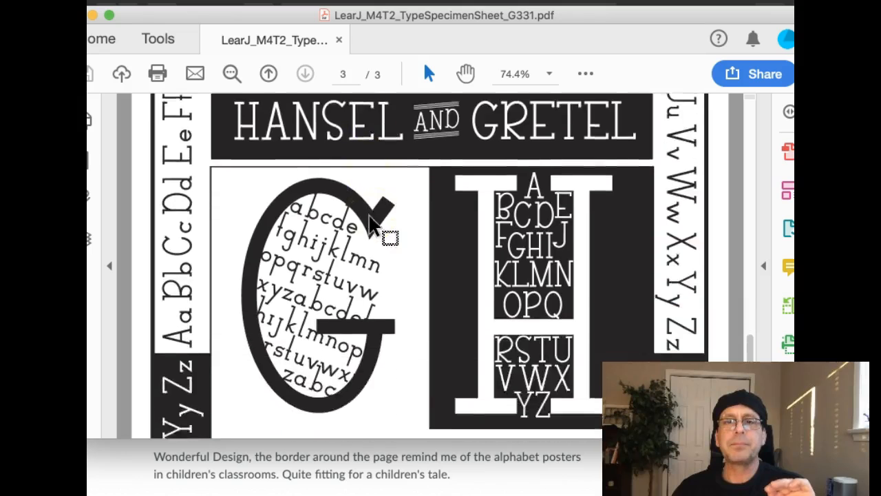
scroll(down, 3)
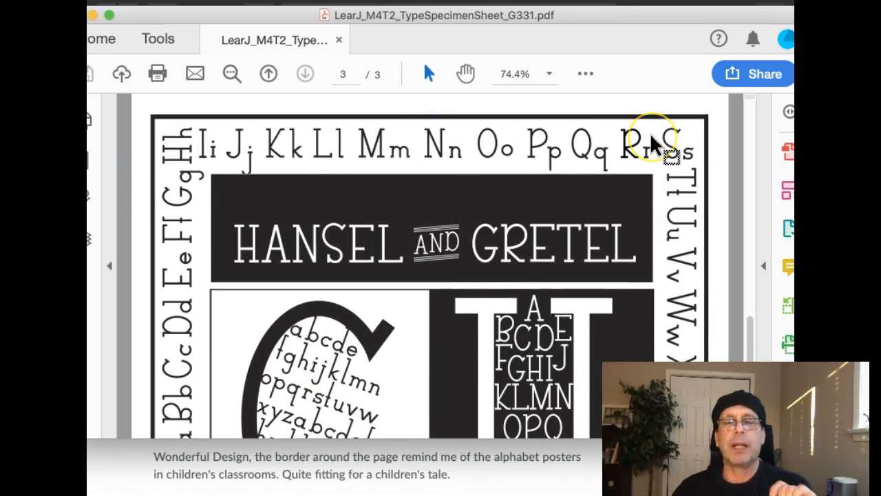
scroll(down, 3)
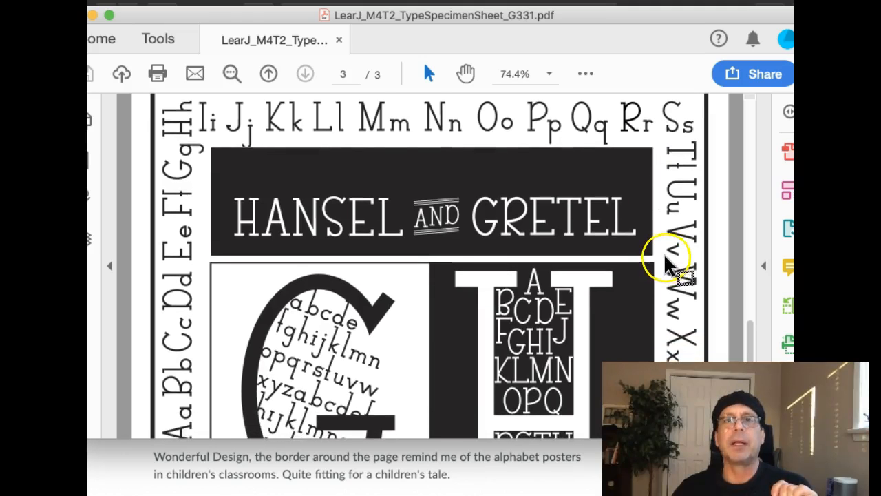
scroll(down, 3)
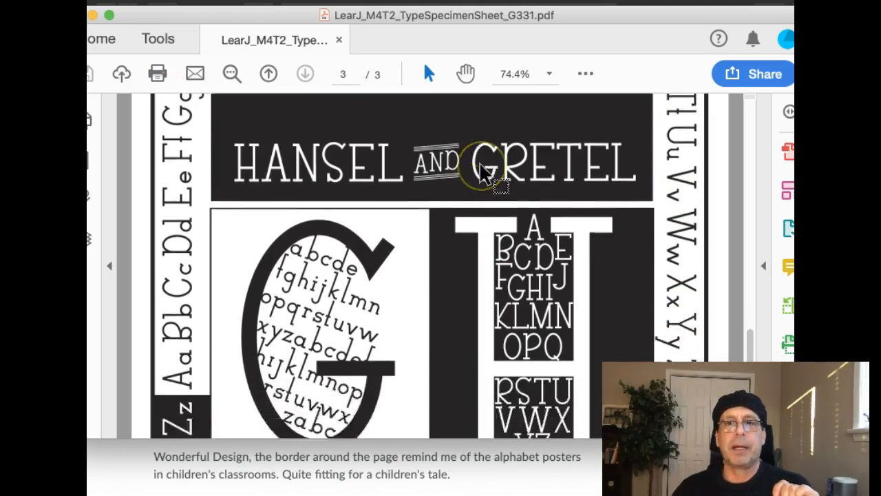
scroll(down, 3)
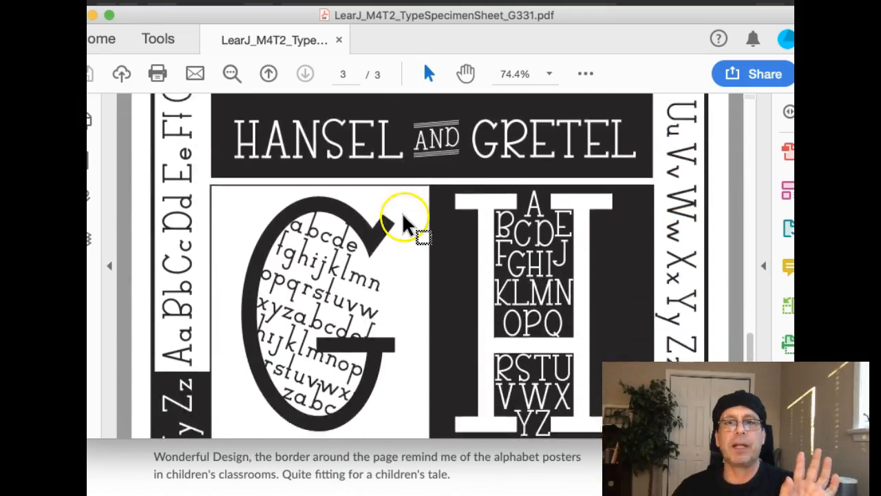
scroll(down, 3)
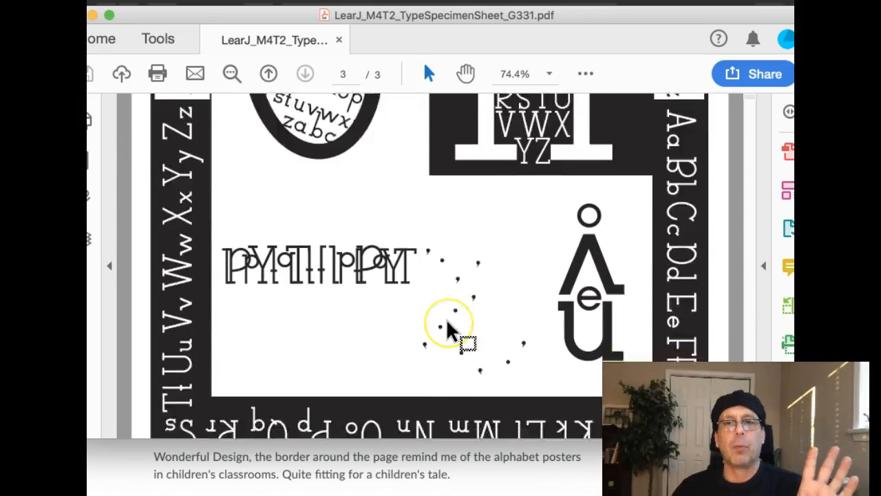
scroll(down, 3)
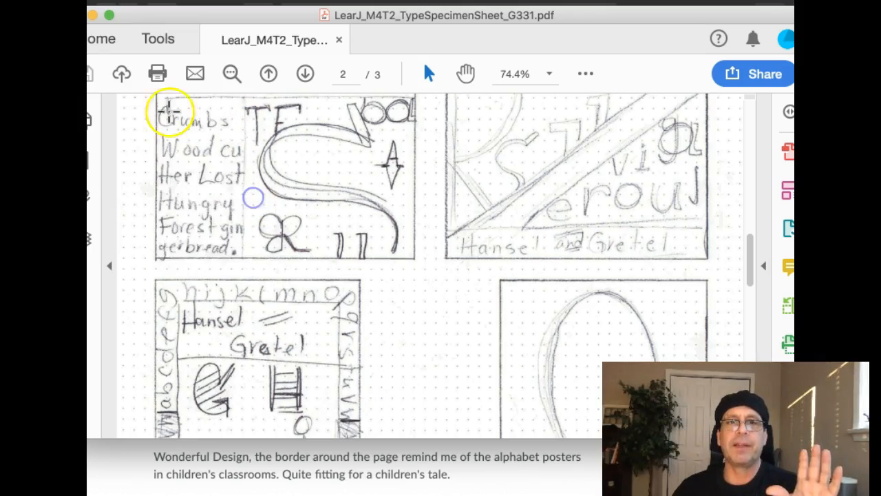
scroll(down, 3)
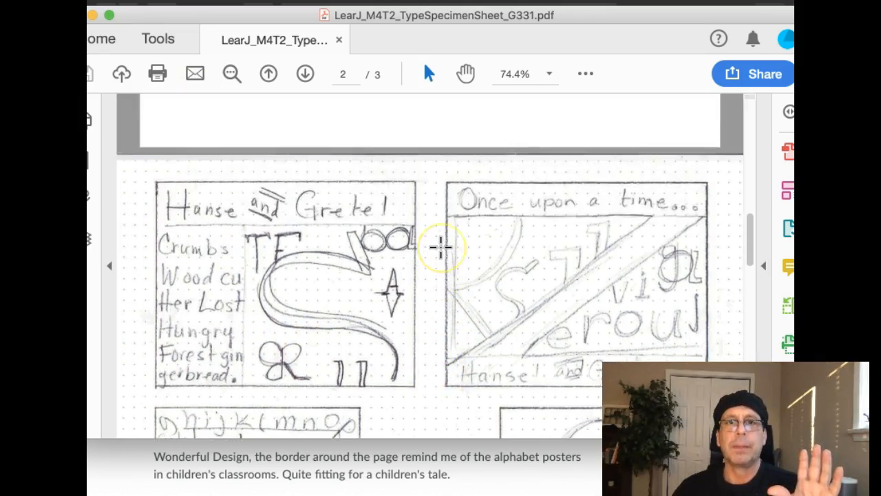
click(305, 73)
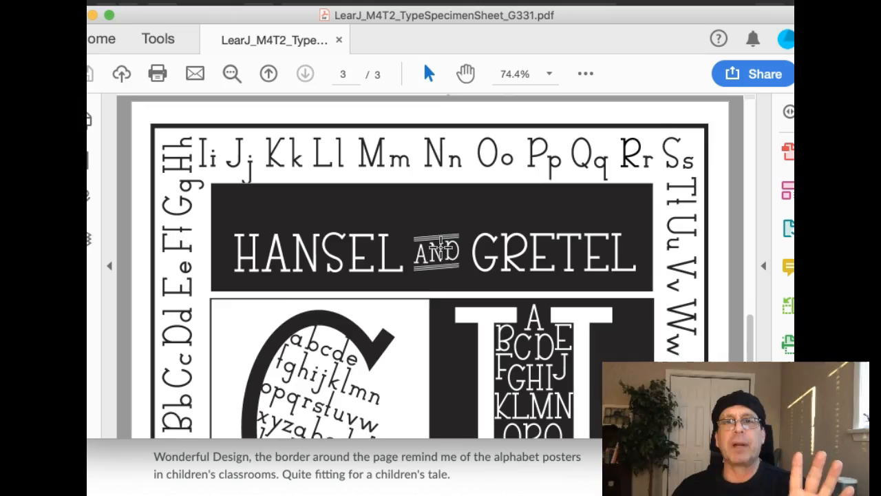
Scroll to show page 3's title banner with the lettered G and H.
scroll(down, 3)
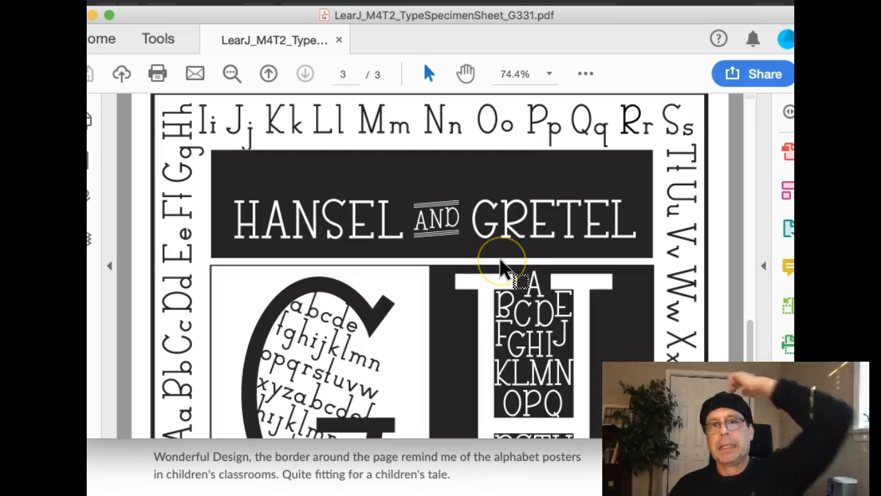
mouse_move(471, 220)
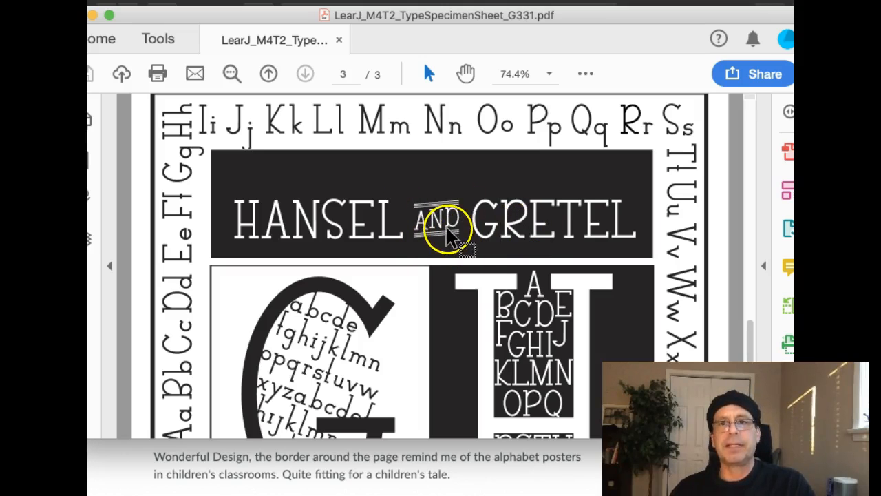
mouse_move(523, 244)
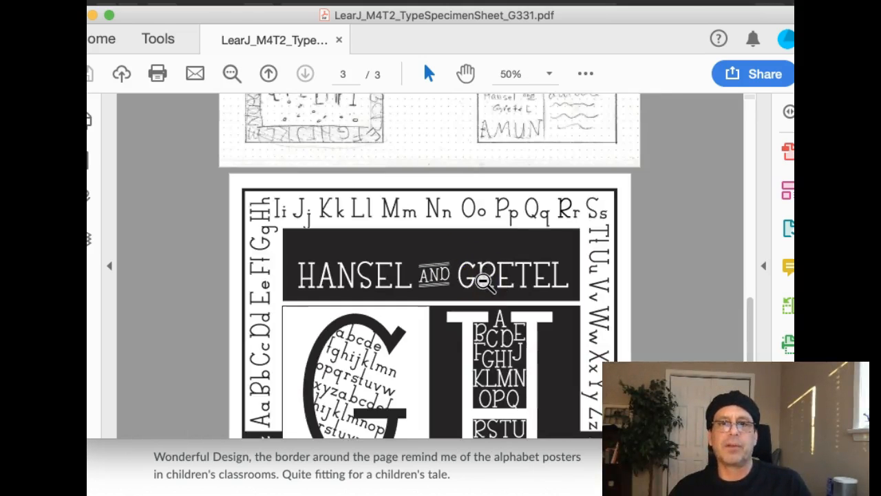
Zoom out to 33.4% to see the whole sheet, then zoom back in.
click(231, 74)
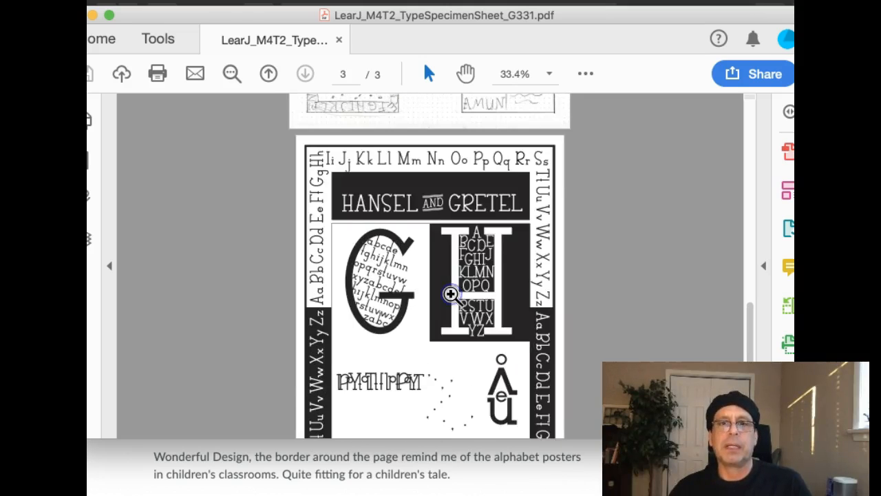
click(231, 73)
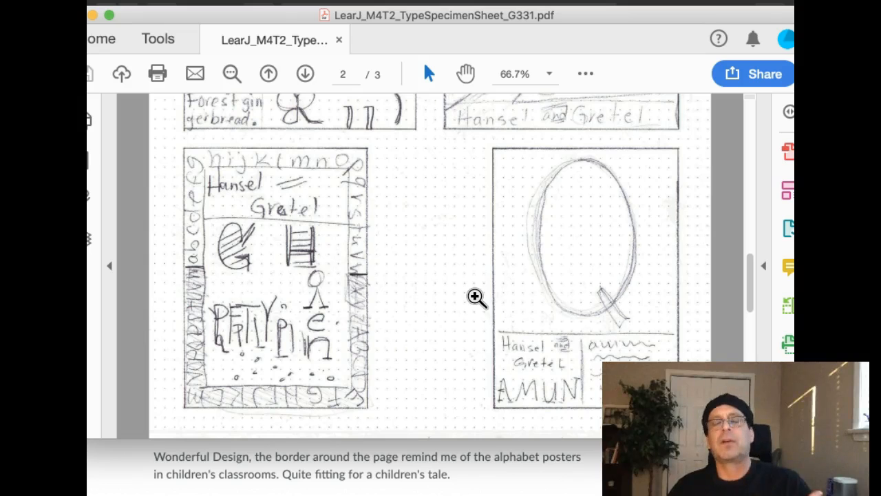
mouse_move(472, 290)
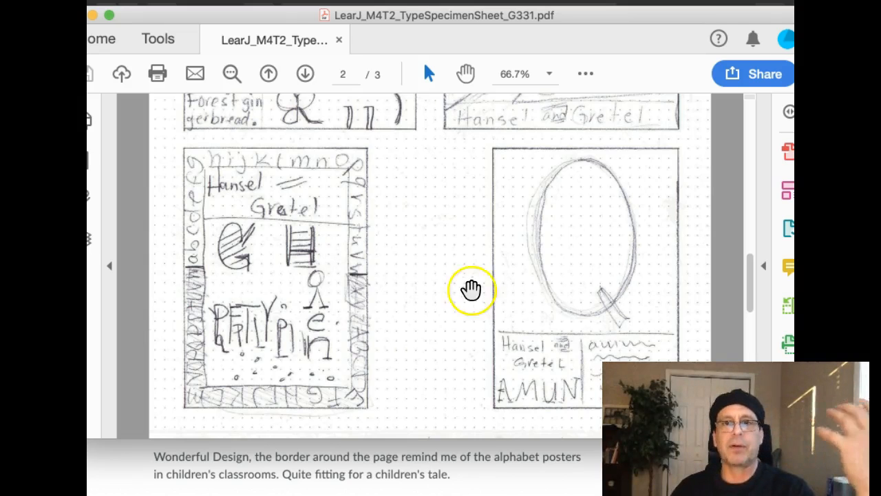
Scroll through page 2's pencil sketches, then return to page 3's Hansel and Gretel banner.
scroll(down, 3)
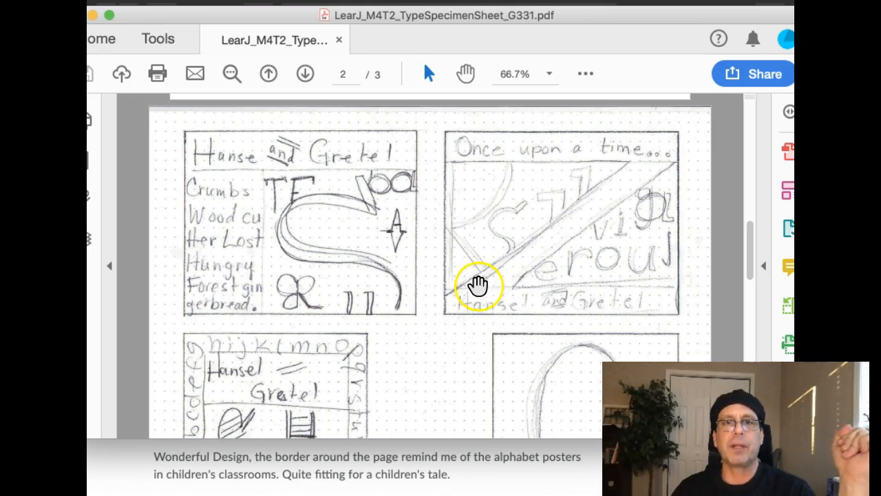
scroll(down, 3)
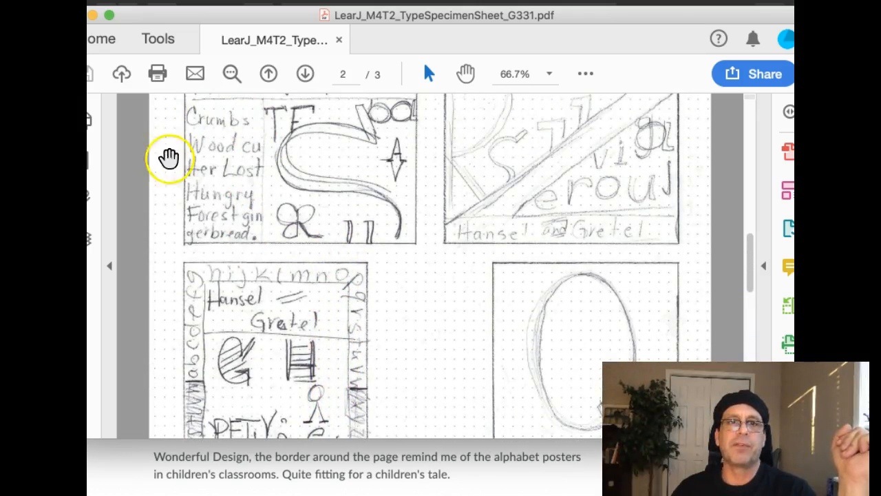
mouse_move(517, 219)
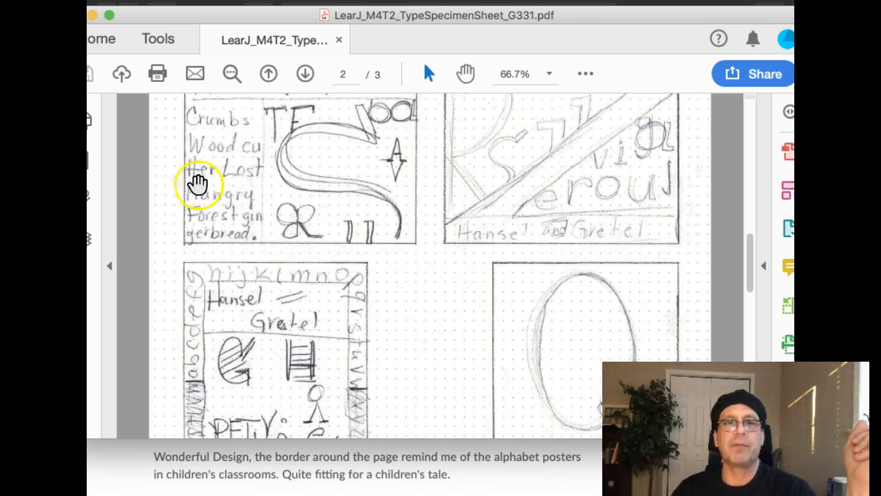
mouse_move(509, 248)
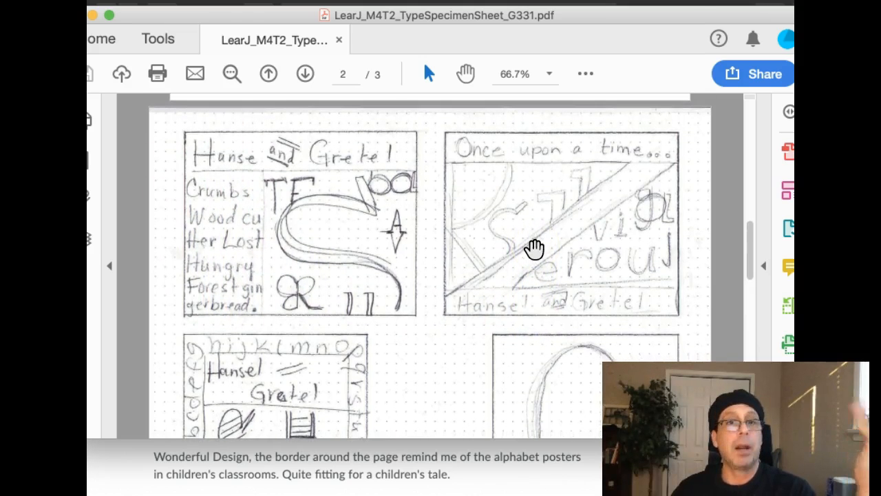
click(304, 74)
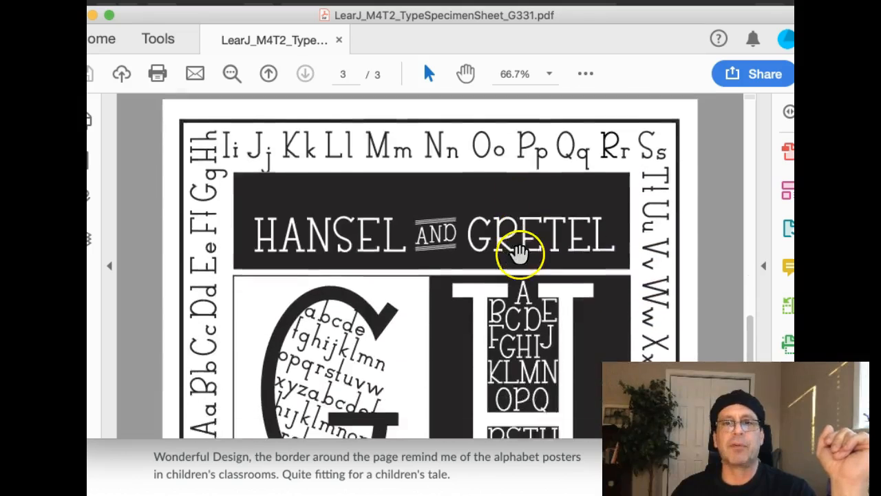